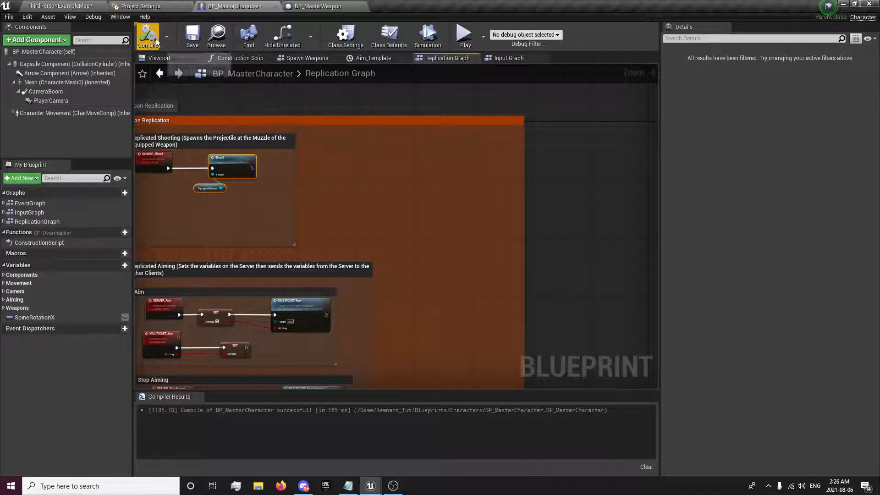
Step: Compile BP_MasterCharacter from the blueprint toolbar and confirm it builds successfully
left_click(401, 7)
type("Pro")
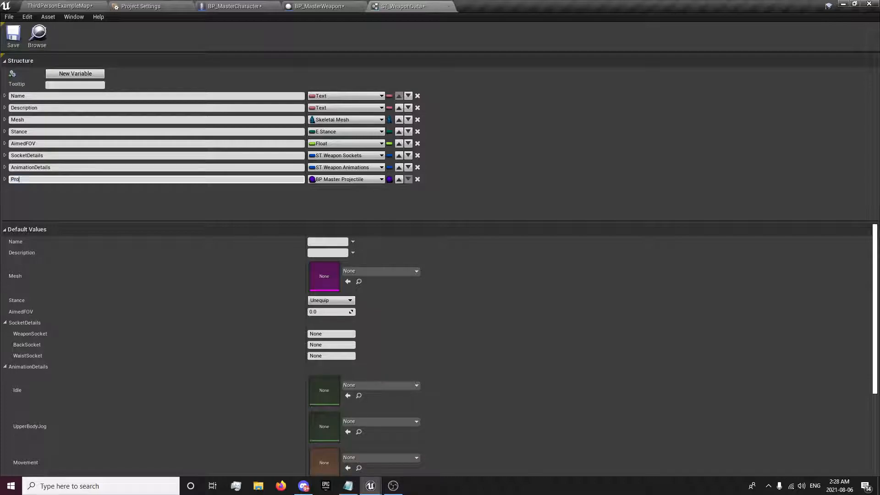
Step: Save ST_WeaponData with its new Projectile field of type BP Master Projectile
left_click(486, 7)
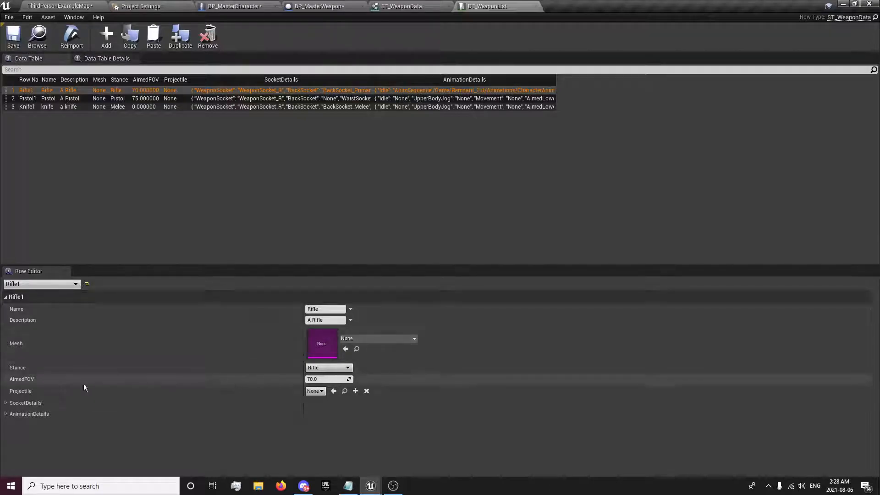
Step: Switch to the ST_WeaponList data table to view the Projectile entry on the weapon rows
left_click(232, 7)
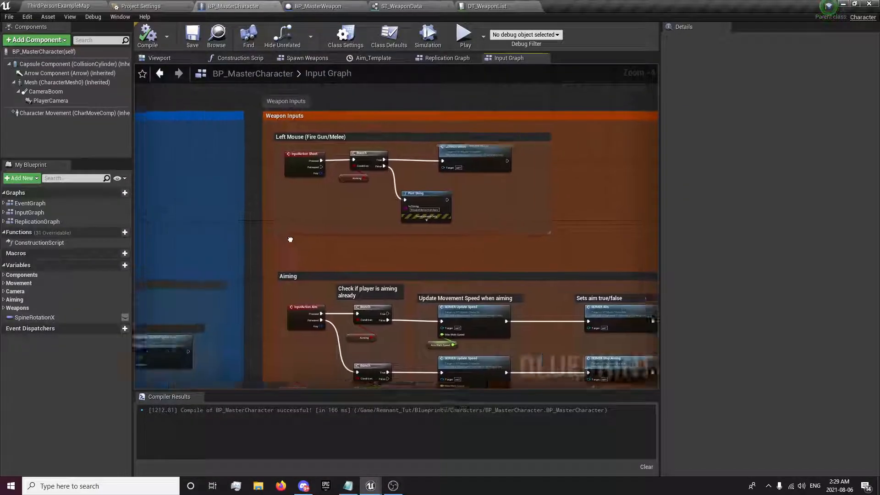
left_click(447, 58)
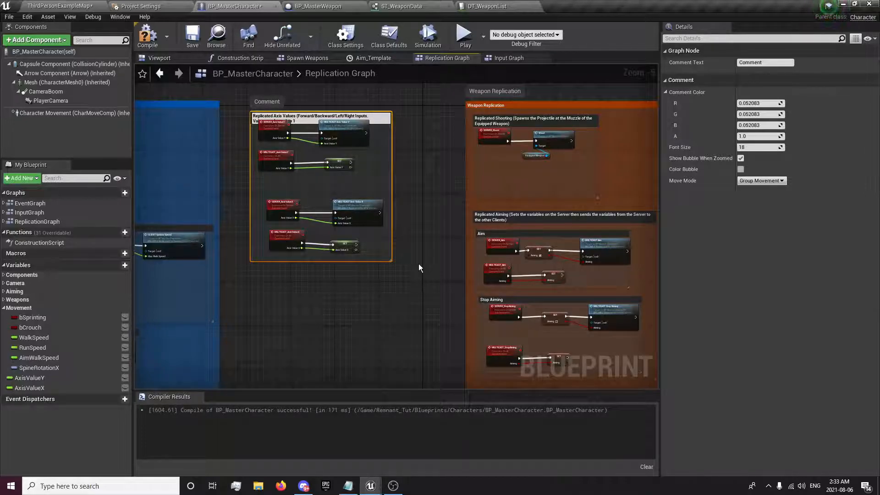
Step: Add the comment 'Replicated Axis Values (Forward/Backward/Left/Right Inputs)' around the axis-value nodes
left_click(507, 58)
type("bCanSprint")
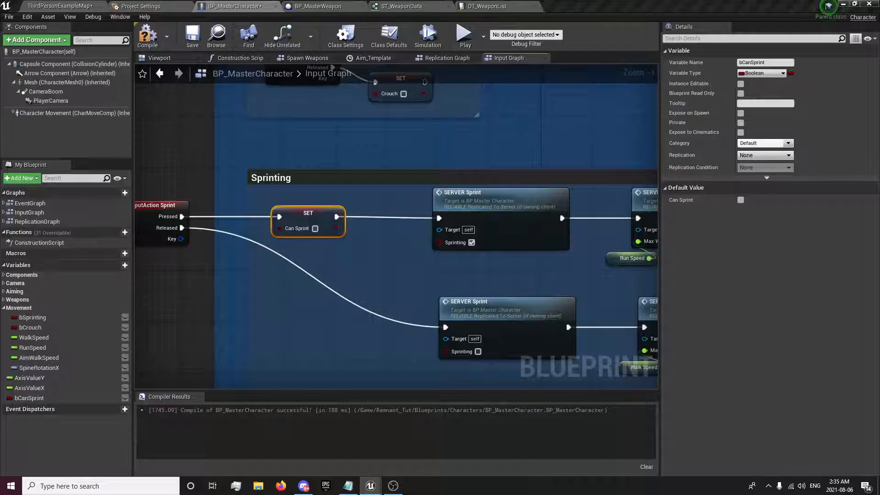
mouse_move(316, 233)
type("ButtonPressed")
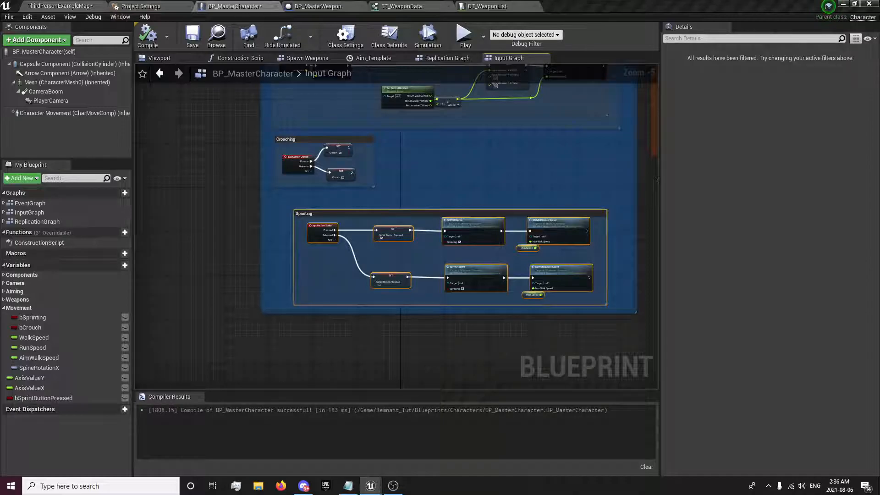
left_click(578, 57)
type("Check")
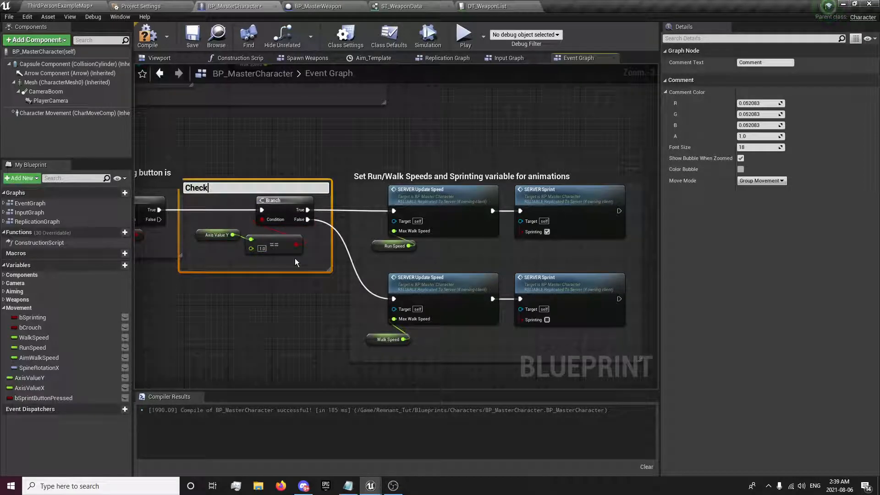
Step: Compile the Axis Value Y == 1.0 branch check feeding Update Speed in Event Tick
left_click(464, 34)
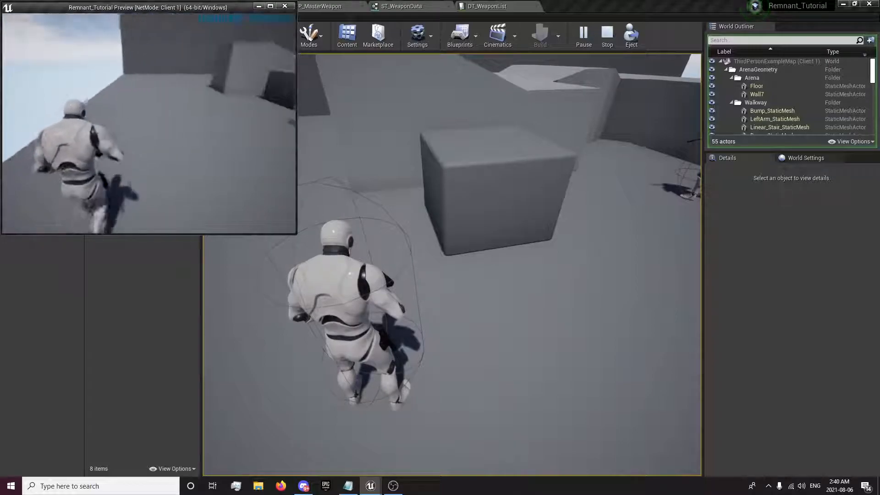